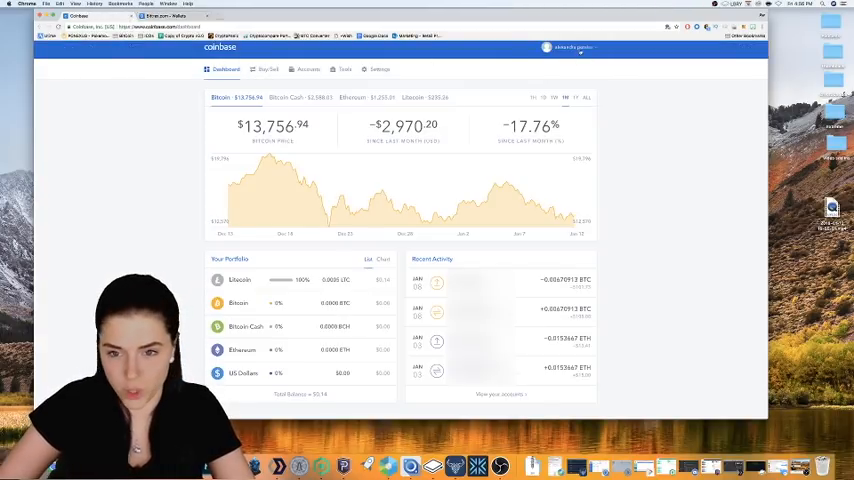
Go to Coinbase's Buy/Sell page.
{"action": "left_click", "coordinate": [270, 72]}
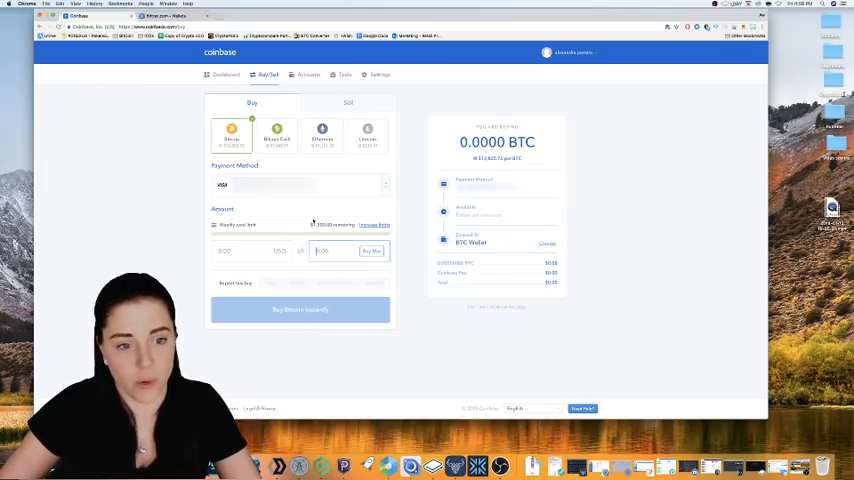
Choose Ethereum and enter a $50.00 purchase amount.
{"action": "left_click", "coordinate": [322, 135]}
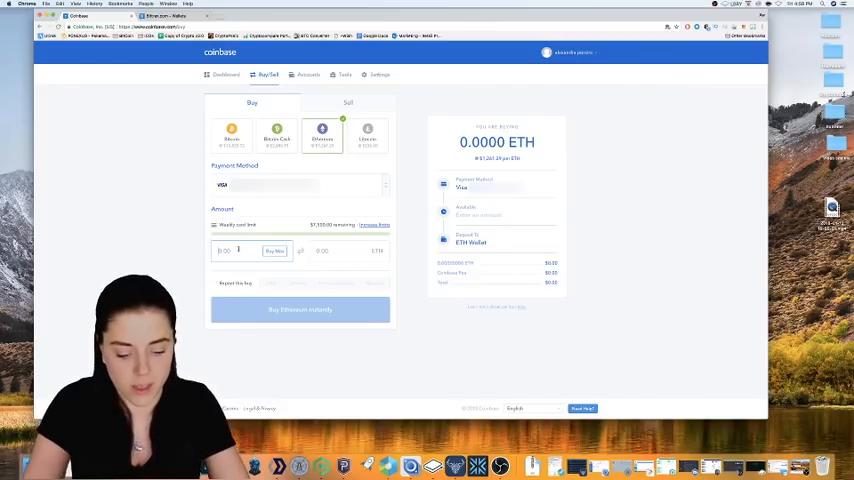
{"action": "type", "text": "50.00"}
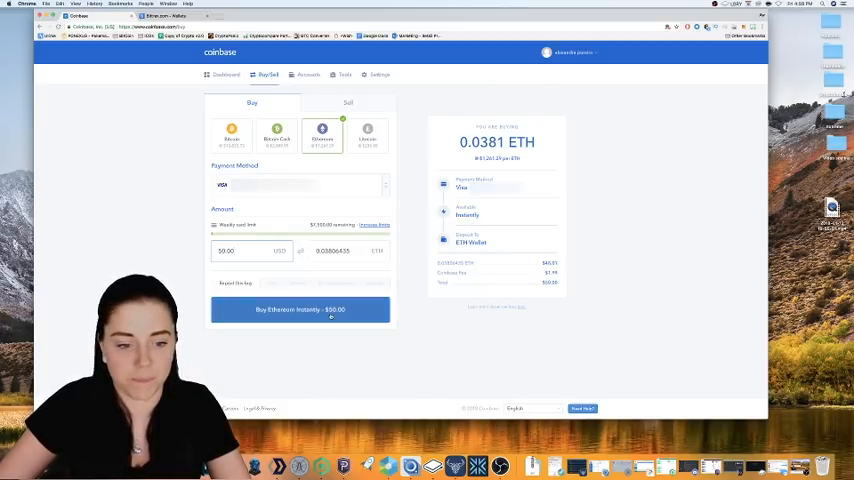
Buy $50 of Ethereum instantly, confirm, and view the dashboard.
{"action": "left_click", "coordinate": [299, 309]}
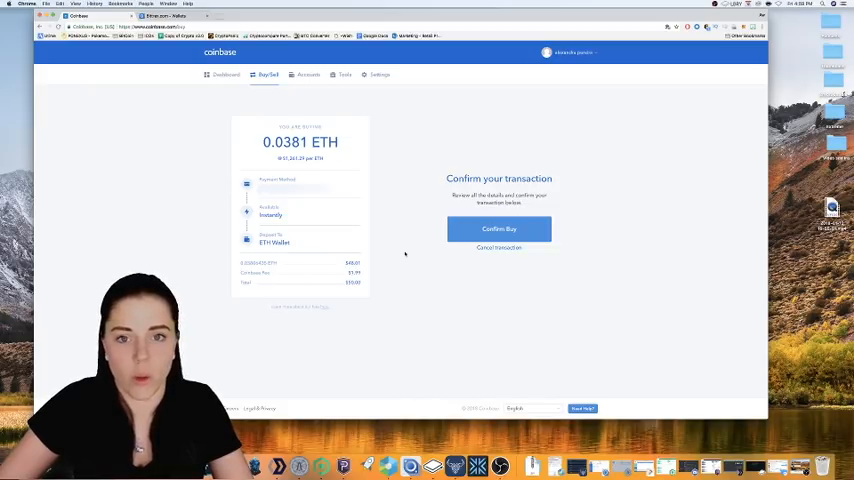
{"action": "left_click", "coordinate": [498, 228]}
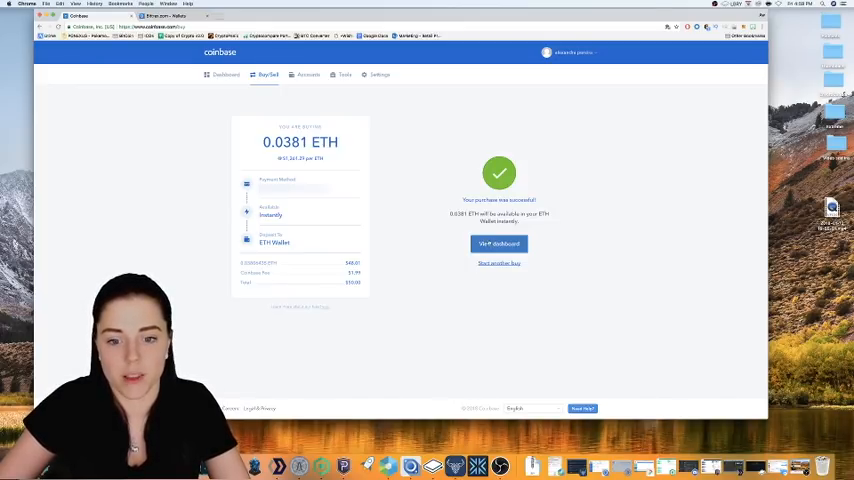
{"action": "left_click", "coordinate": [499, 243]}
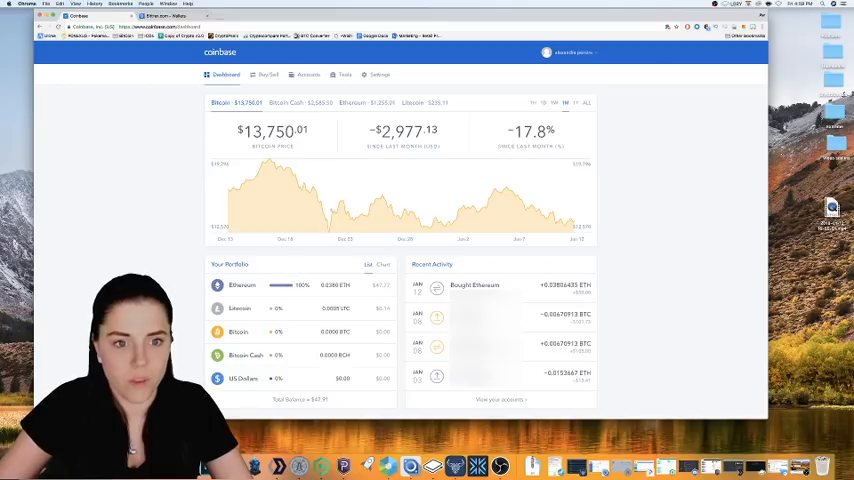
Switch to Bittrex to open the Ethereum deposit dialog.
{"action": "left_click", "coordinate": [311, 74]}
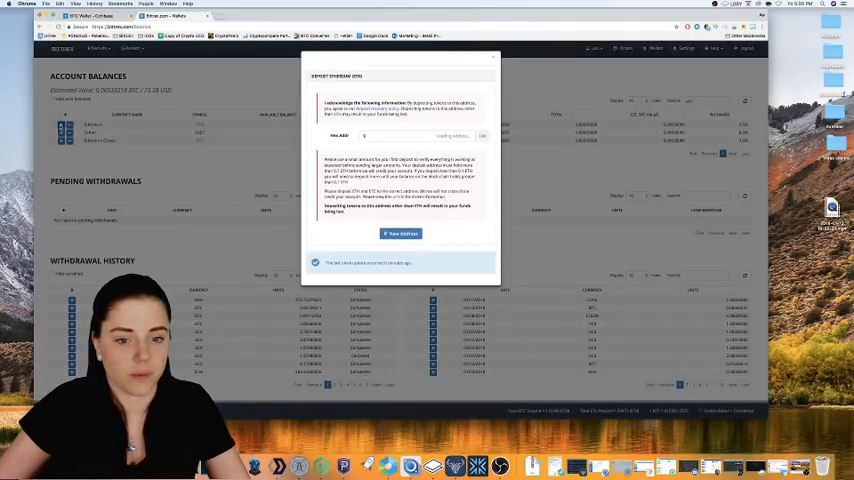
Generate a new Bittrex Ethereum deposit address, then go to Coinbase Accounts.
{"action": "left_click", "coordinate": [399, 233]}
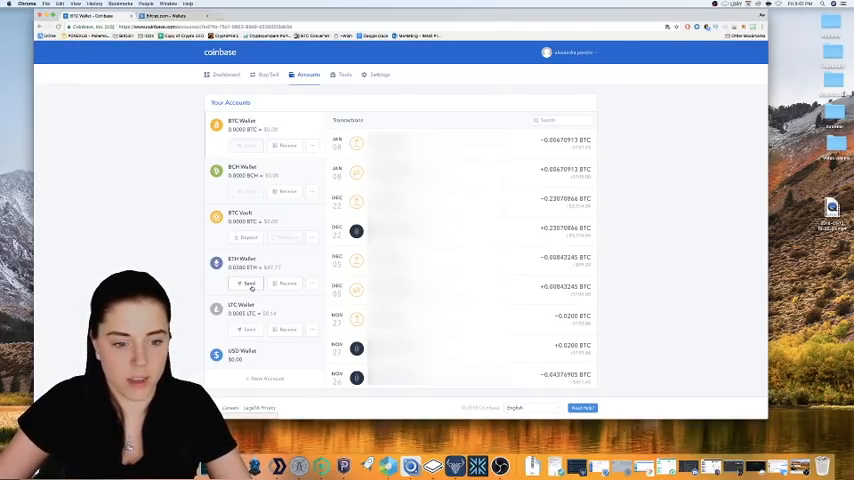
Send 0.03701434 ETH from the ETH Wallet to the pasted address.
{"action": "left_click", "coordinate": [247, 284]}
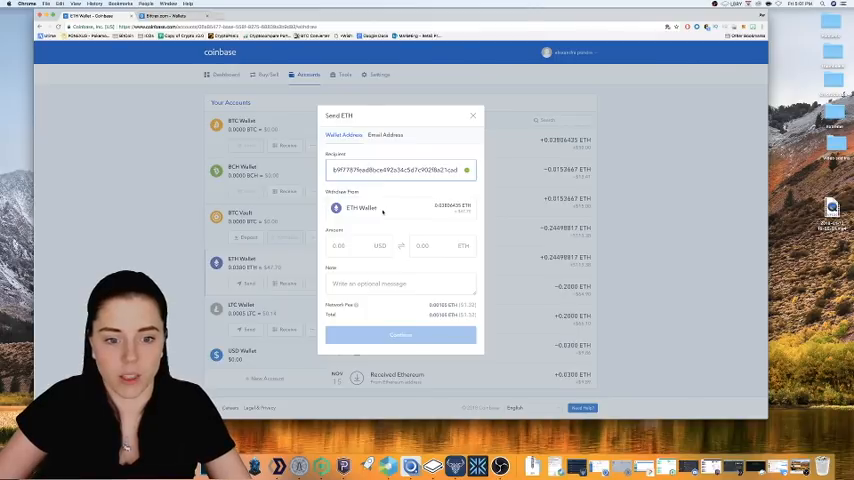
{"action": "type", "text": "0.03701434"}
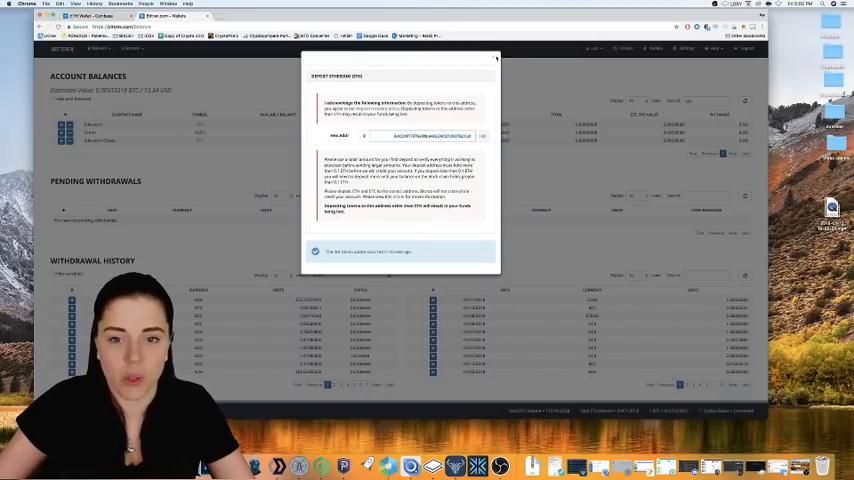
{"action": "left_click", "coordinate": [495, 58]}
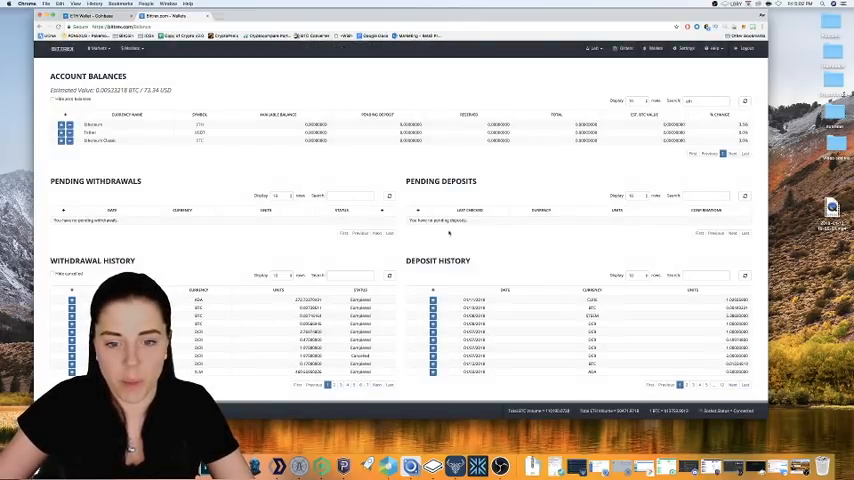
{"action": "left_click", "coordinate": [485, 349]}
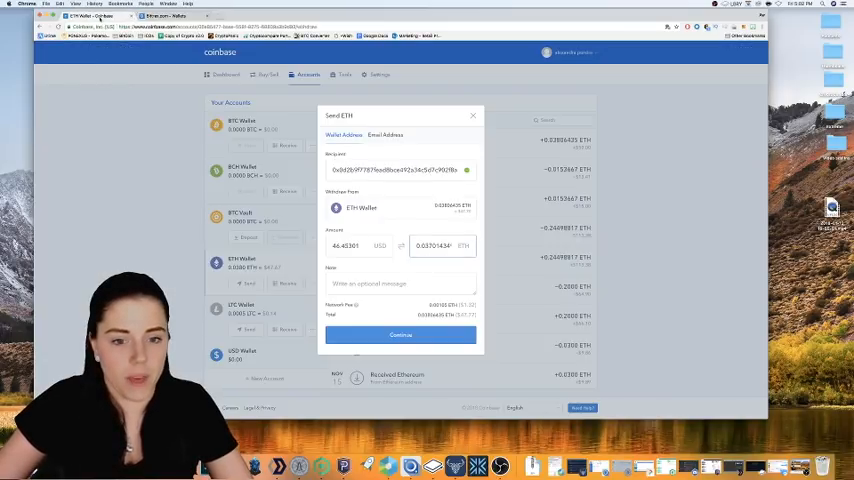
{"action": "left_click", "coordinate": [472, 115]}
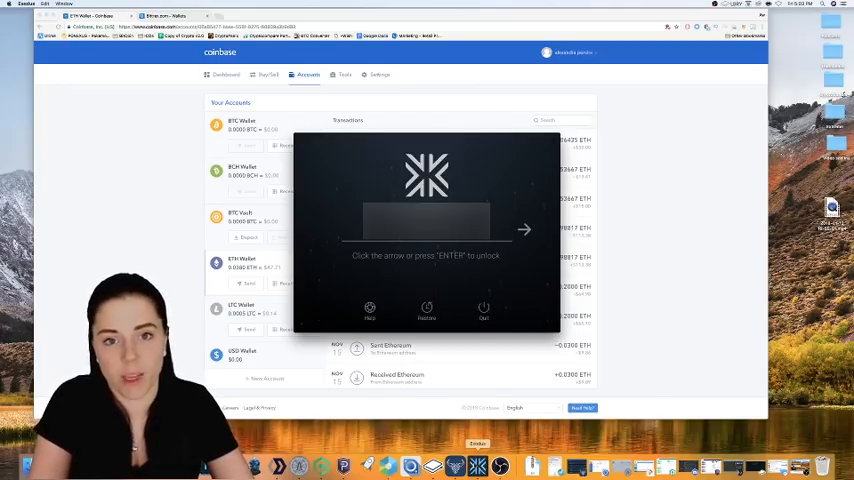
Unlock Exodus and open the wallet showing 0.00123009 BTC.
{"action": "left_click", "coordinate": [523, 229]}
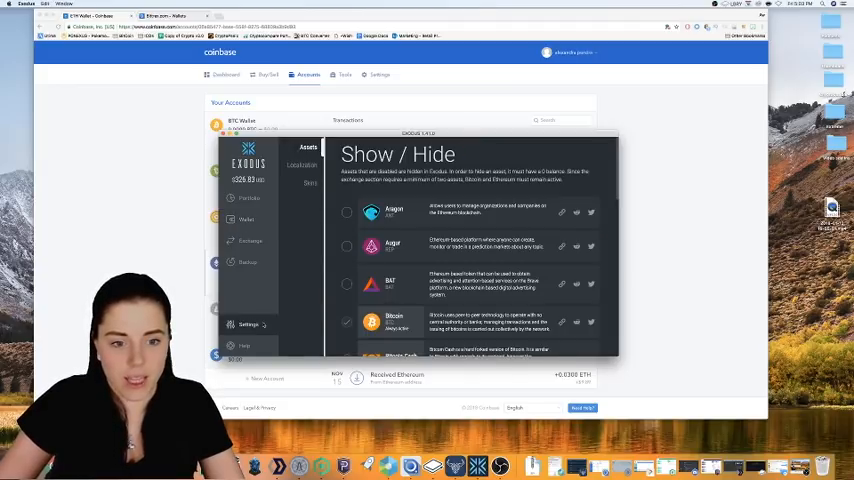
{"action": "scroll", "scroll_direction": "down", "scroll_amount": 3}
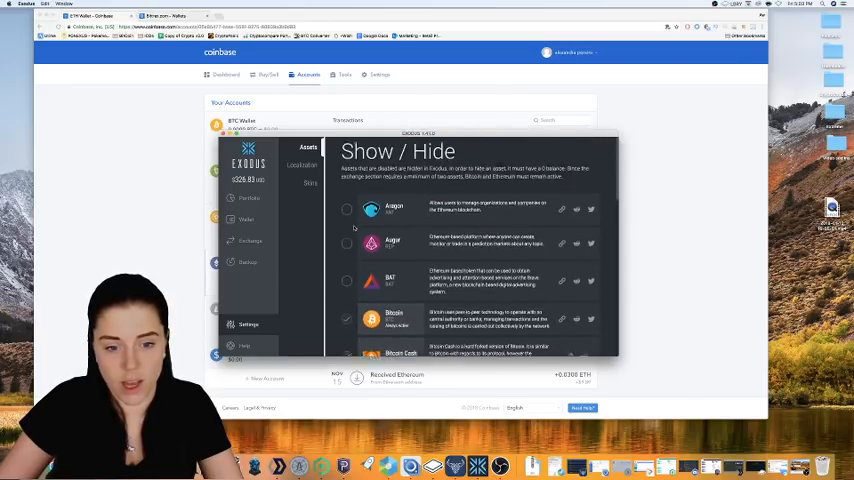
{"action": "scroll", "scroll_direction": "down", "scroll_amount": 3}
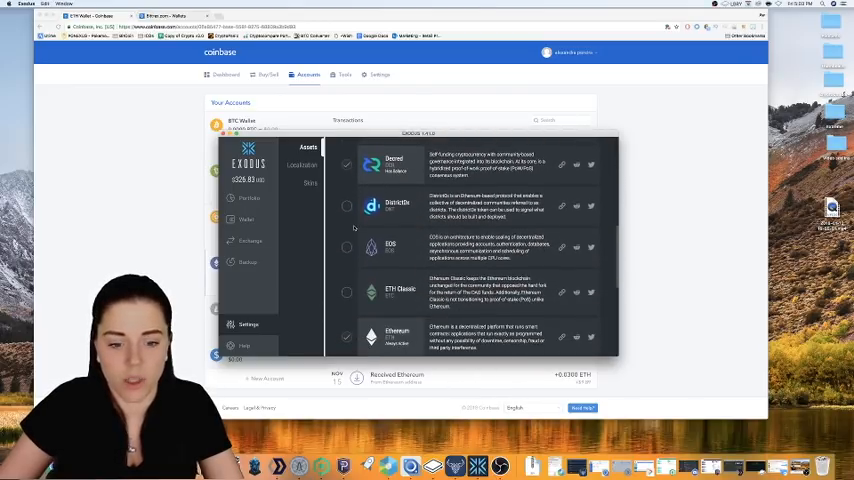
{"action": "scroll", "scroll_direction": "down", "scroll_amount": 3}
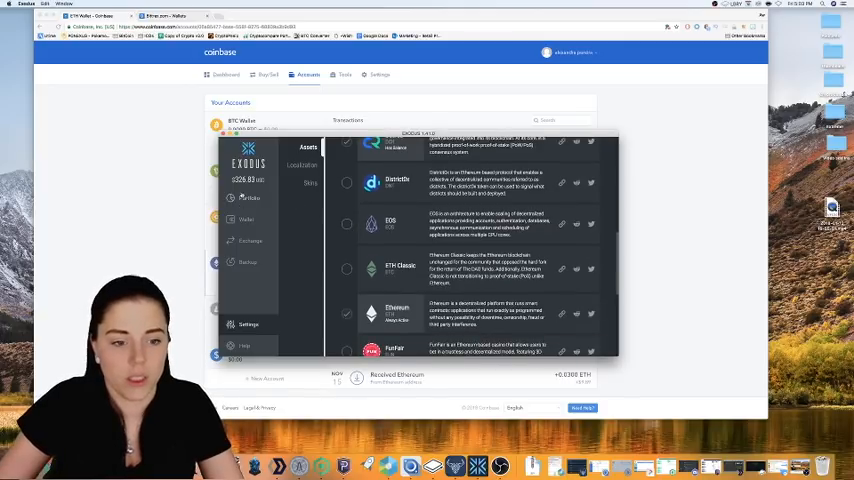
{"action": "left_click", "coordinate": [248, 198]}
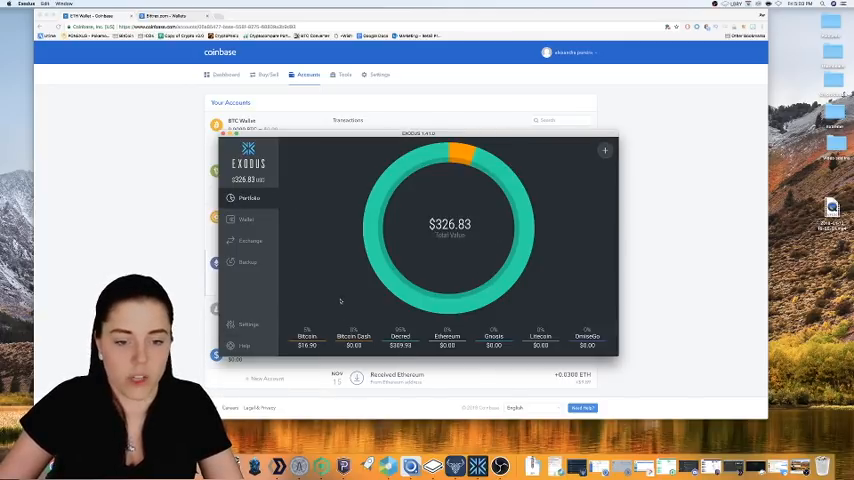
{"action": "mouse_move", "coordinate": [298, 258]}
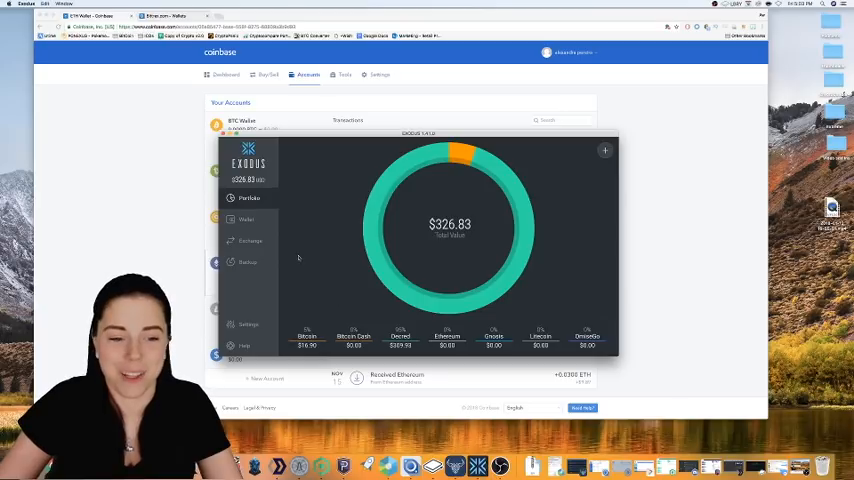
{"action": "left_click", "coordinate": [247, 219]}
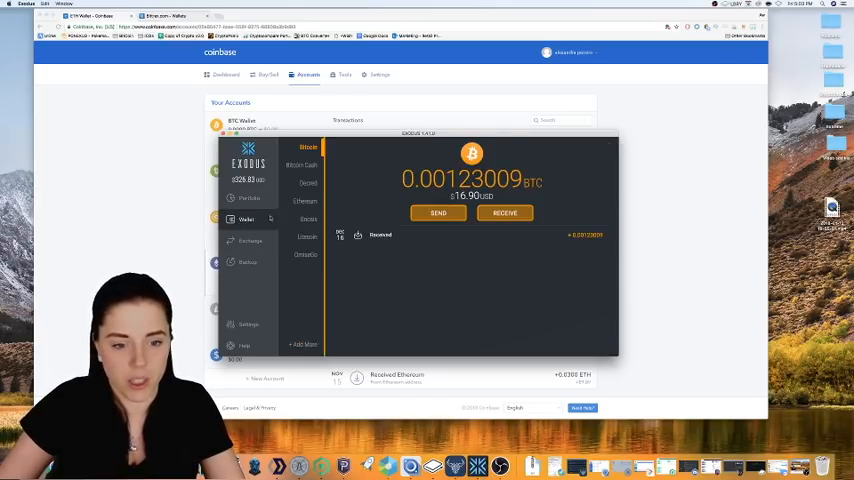
Select the 0 ETH Ethereum wallet and show its receive address.
{"action": "left_click", "coordinate": [304, 201]}
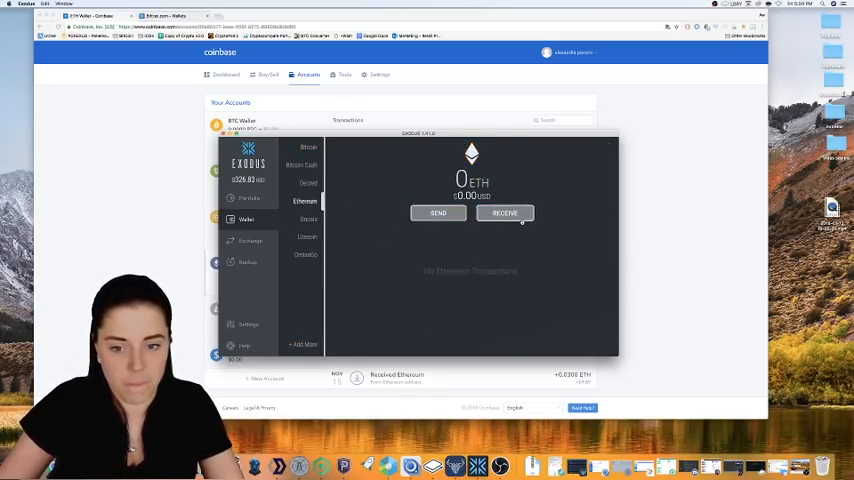
{"action": "left_click", "coordinate": [504, 213]}
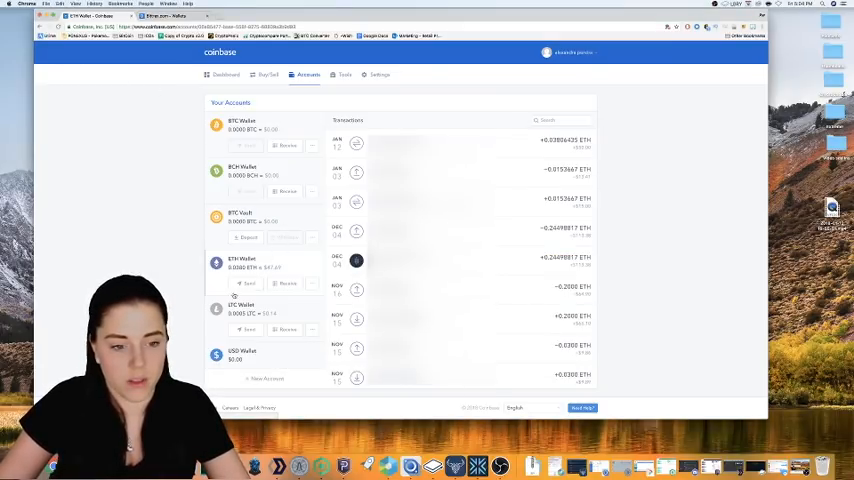
Paste the Exodus address into an ETH Wallet send form, then close it.
{"action": "left_click", "coordinate": [248, 284]}
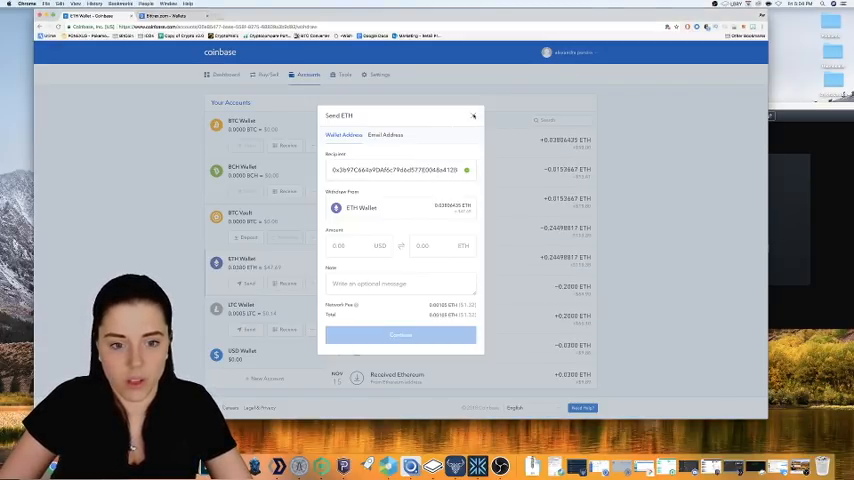
{"action": "left_click", "coordinate": [473, 117]}
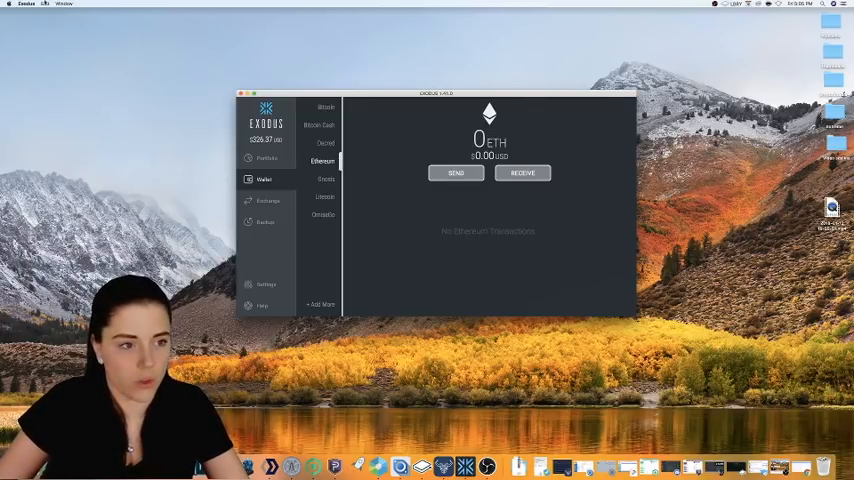
Export Ethereum private keys via Exodus Developer menu and confirm 'I'm sure'.
{"action": "left_click", "coordinate": [27, 5]}
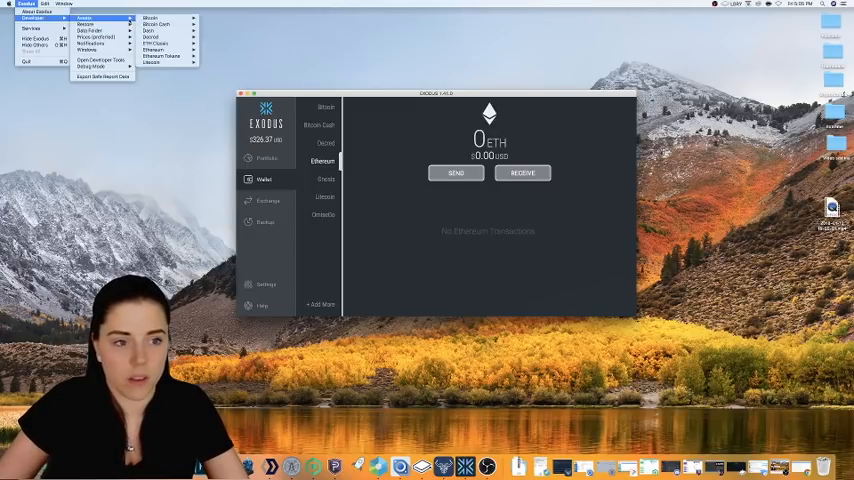
{"action": "mouse_move", "coordinate": [152, 18]}
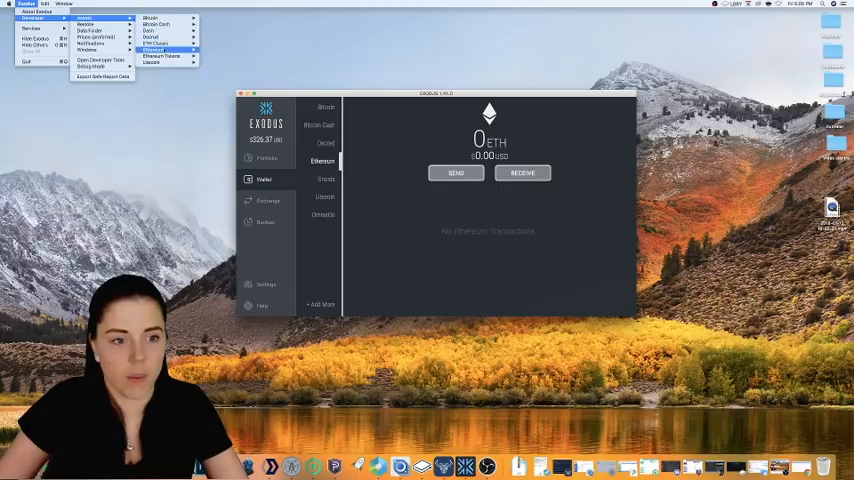
{"action": "mouse_move", "coordinate": [162, 57]}
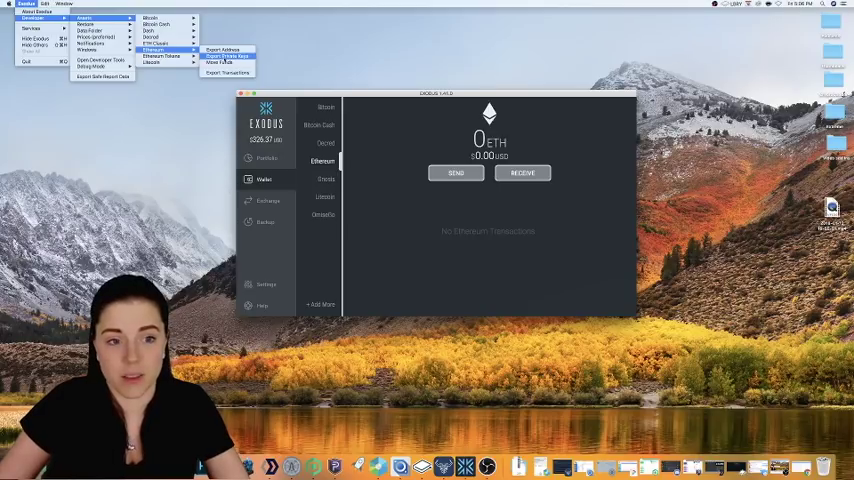
{"action": "left_click", "coordinate": [227, 52]}
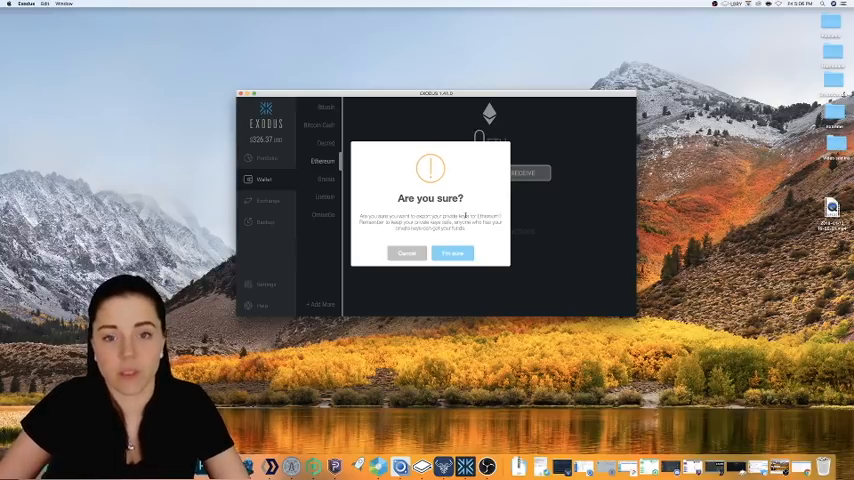
{"action": "left_click", "coordinate": [452, 252]}
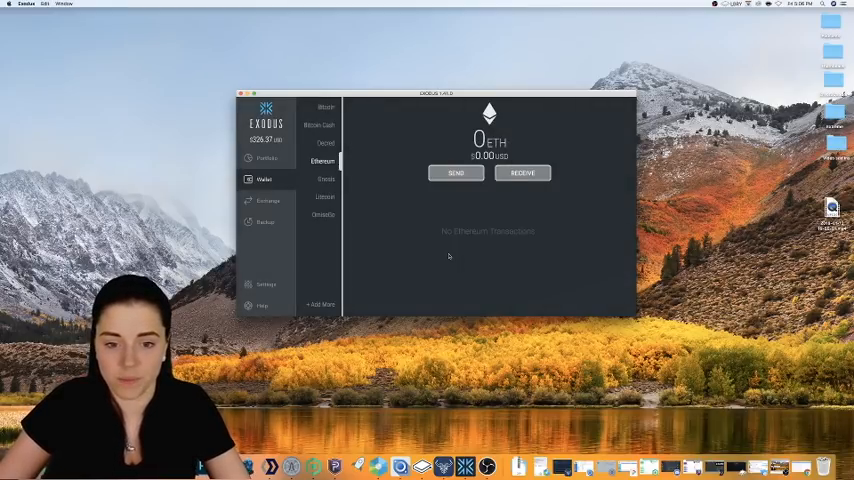